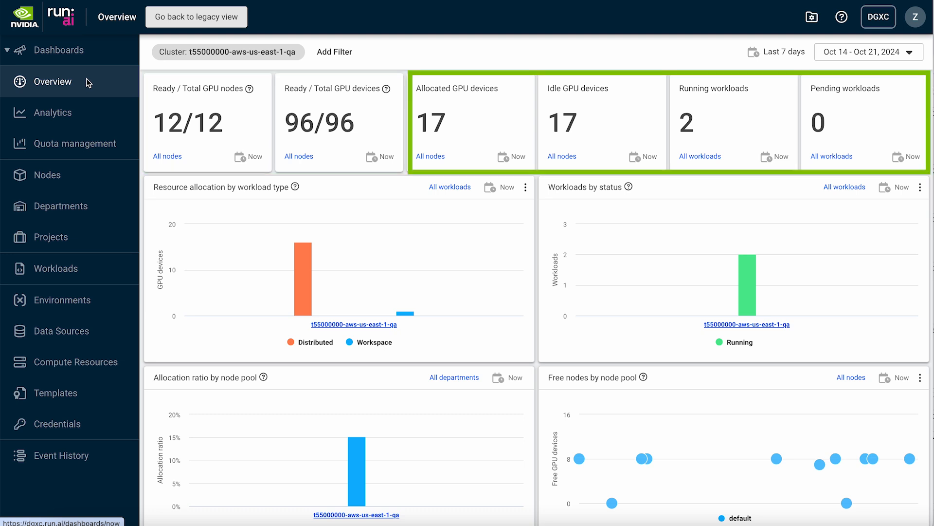
# Go from the overview dashboard to the Departments list with its clusters, projects and GPU quotas
pyautogui.click(60, 205)
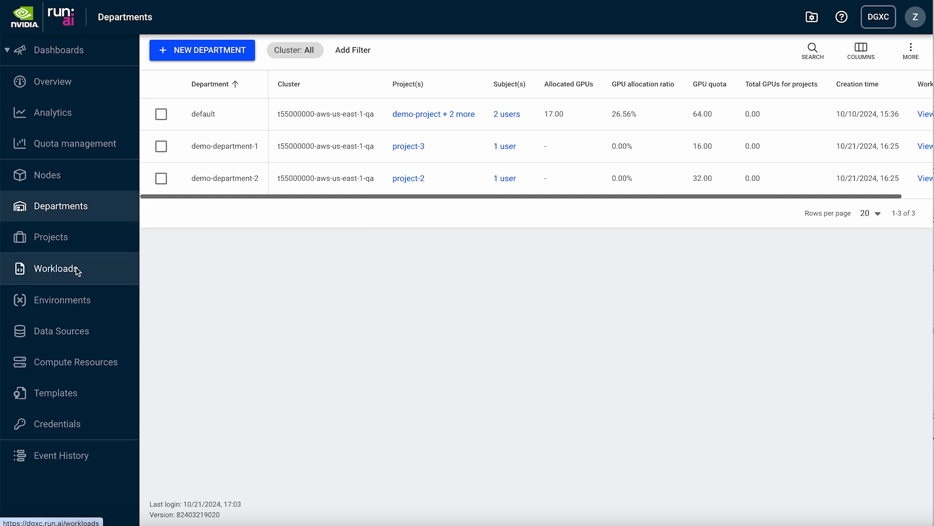
# Reach the Workloads and then Environments pages to begin a new PVC data source named demo
pyautogui.click(56, 268)
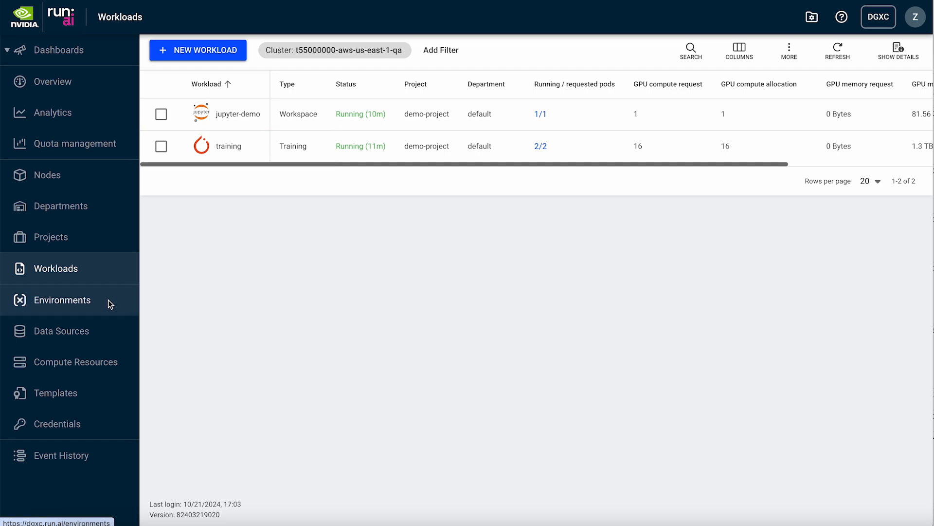
pyautogui.click(63, 300)
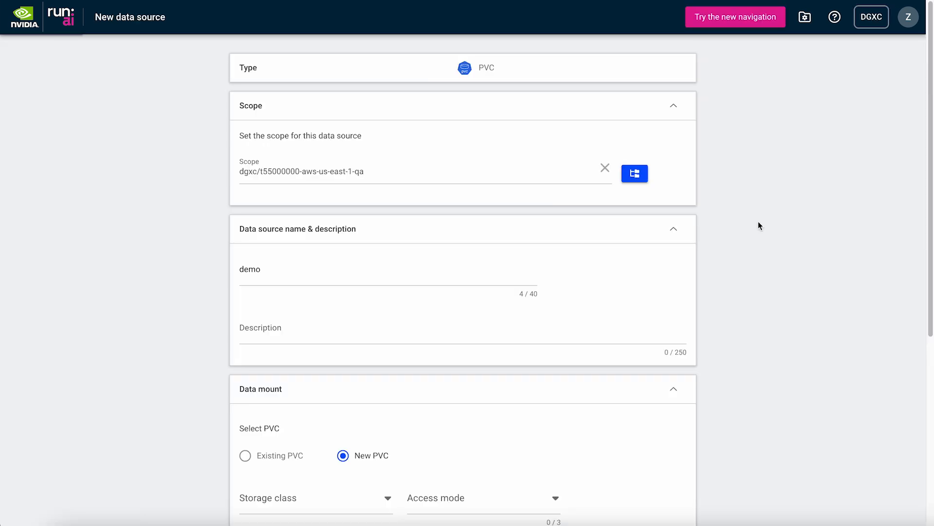
# Create the PVC with storage class lustre-sc, access mode Read-write by many nodes, container path /results
pyautogui.scroll(-3)
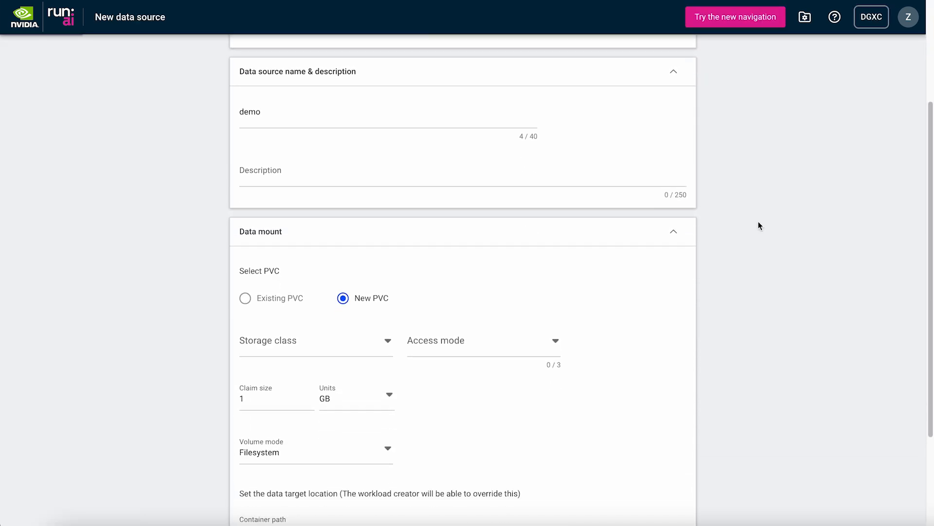
pyautogui.scroll(-3)
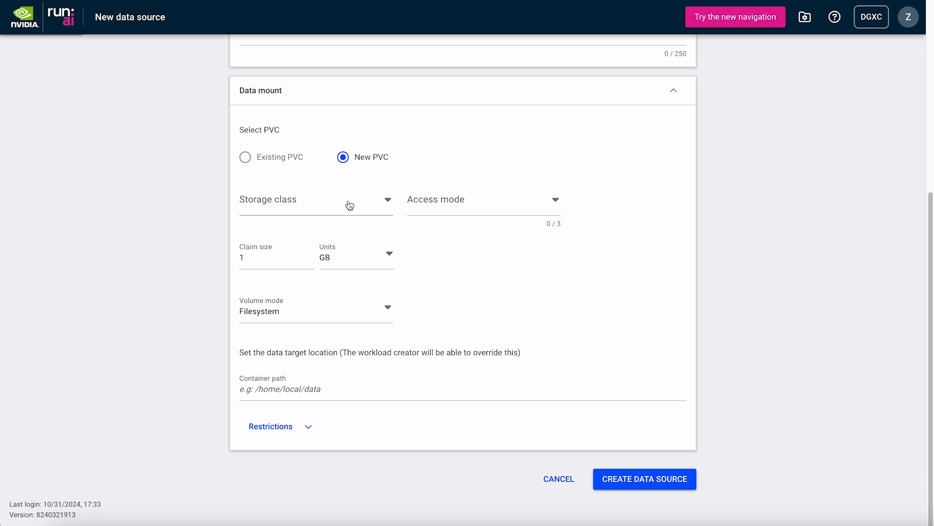
pyautogui.click(316, 200)
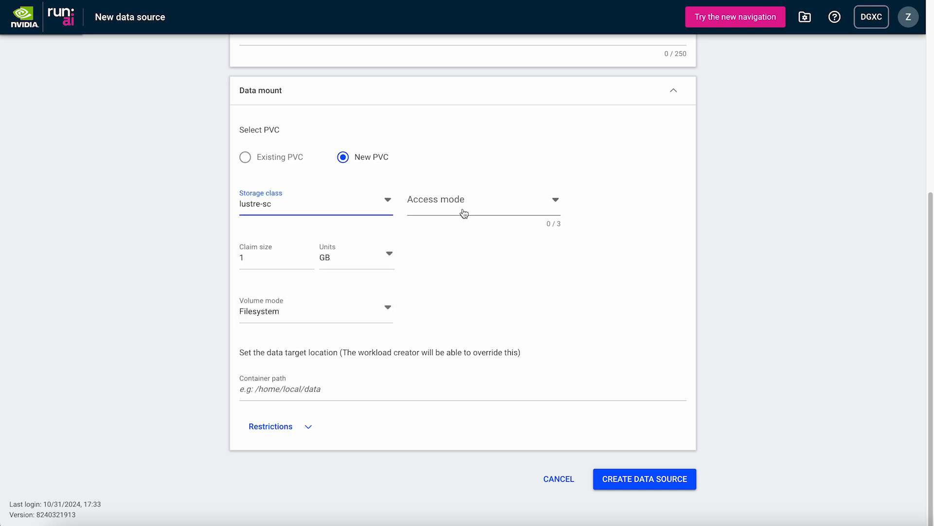
pyautogui.click(482, 199)
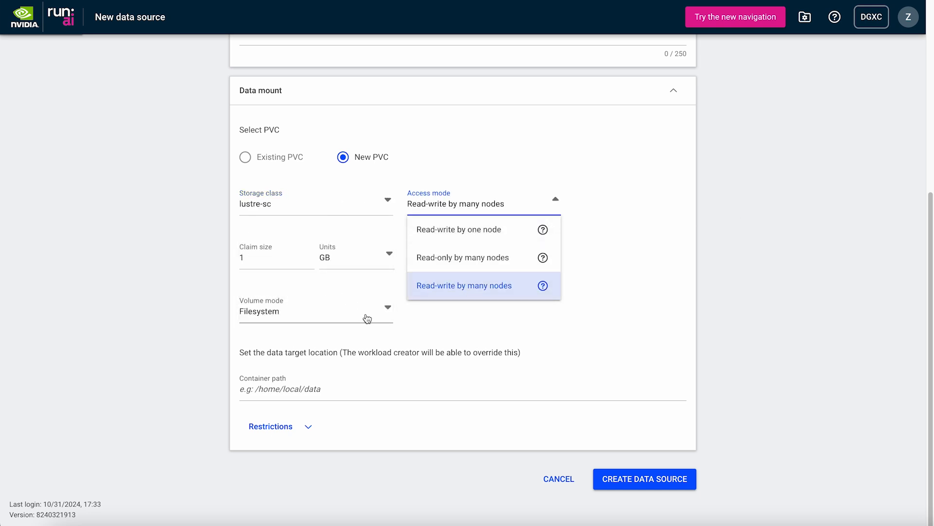
pyautogui.click(464, 285)
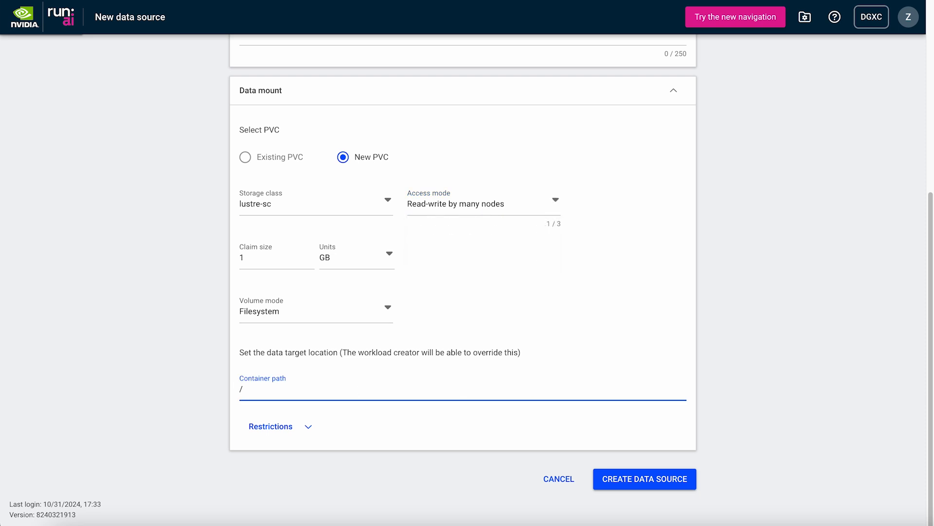
pyautogui.write('results')
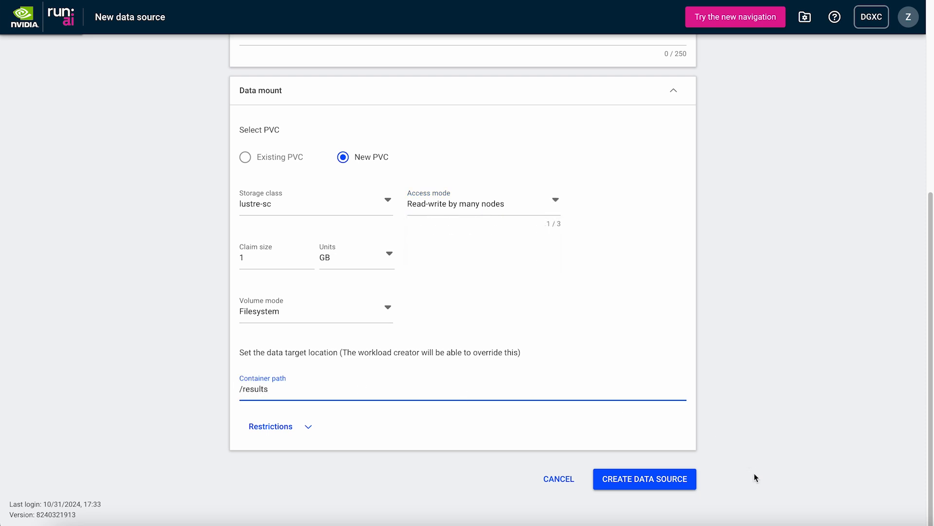
pyautogui.click(643, 478)
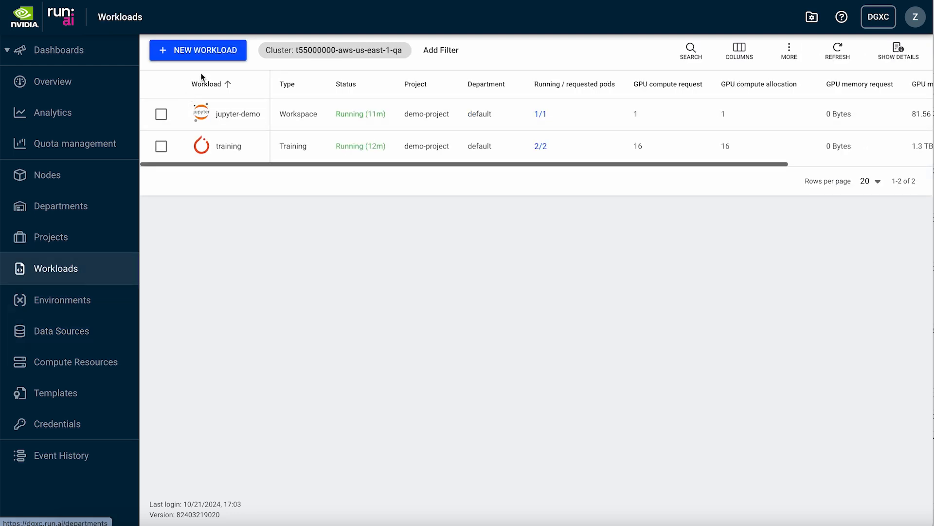
# Create a new workspace in demo-project with the demo-pvc data source attached
pyautogui.click(197, 50)
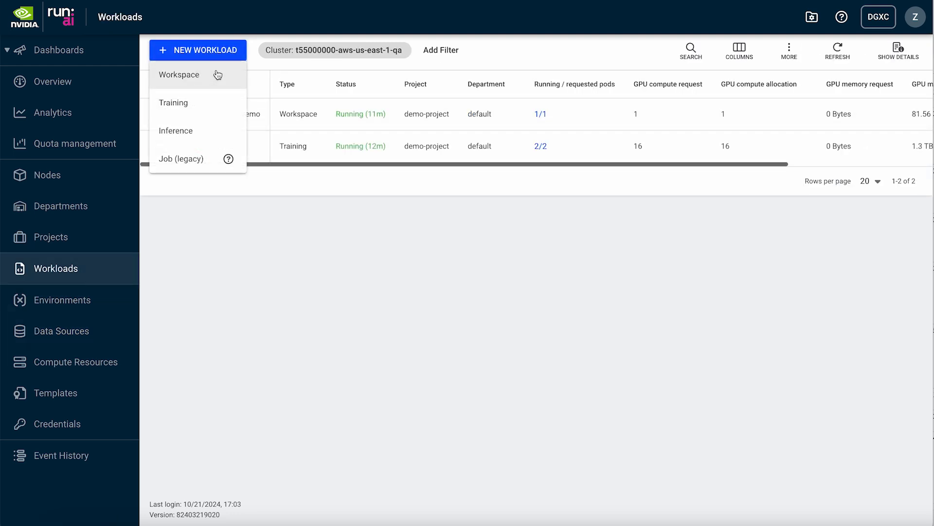
pyautogui.click(178, 75)
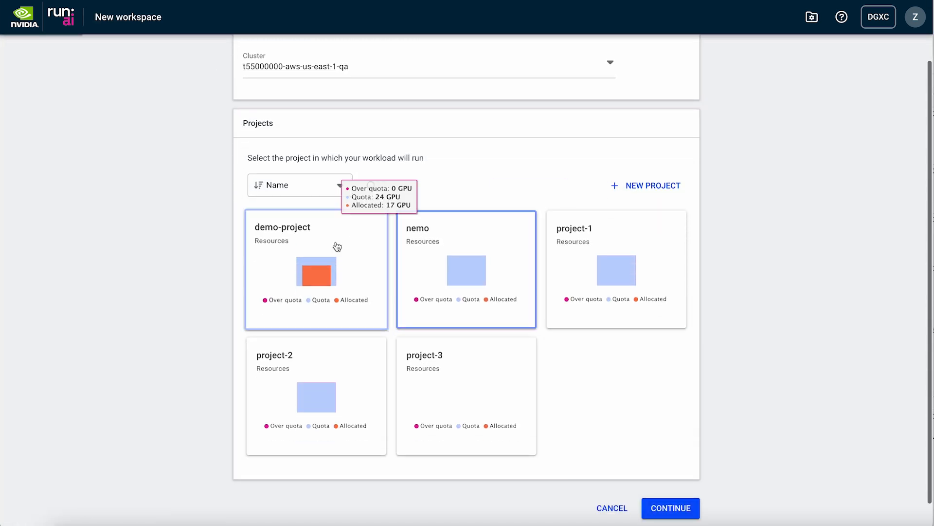
pyautogui.click(669, 507)
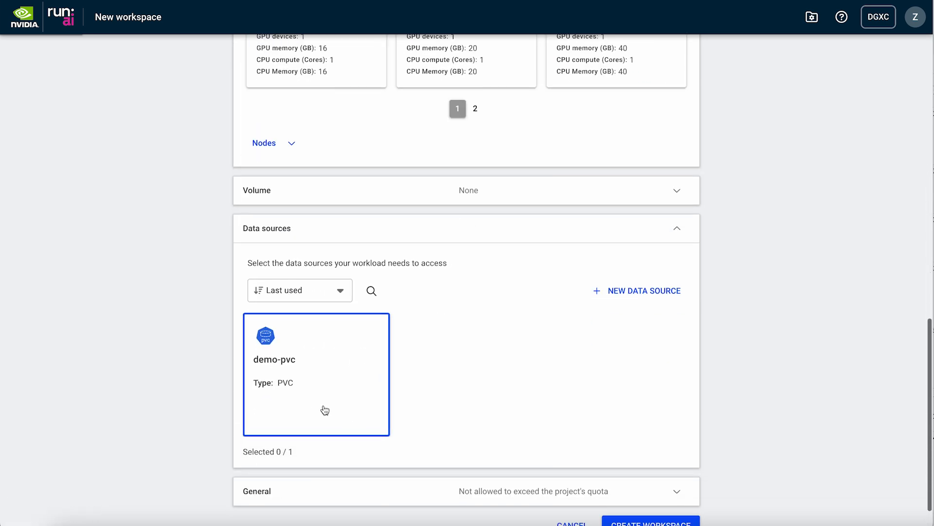
pyautogui.click(316, 374)
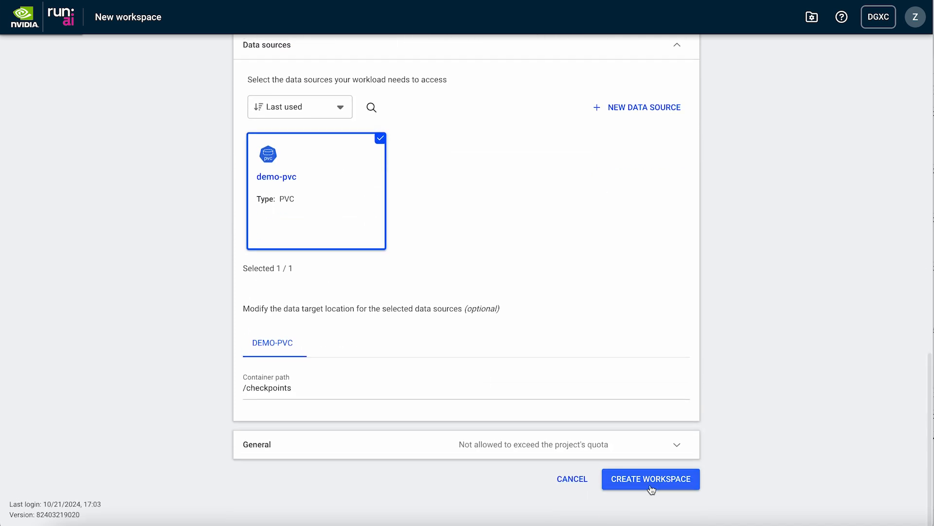
pyautogui.click(651, 479)
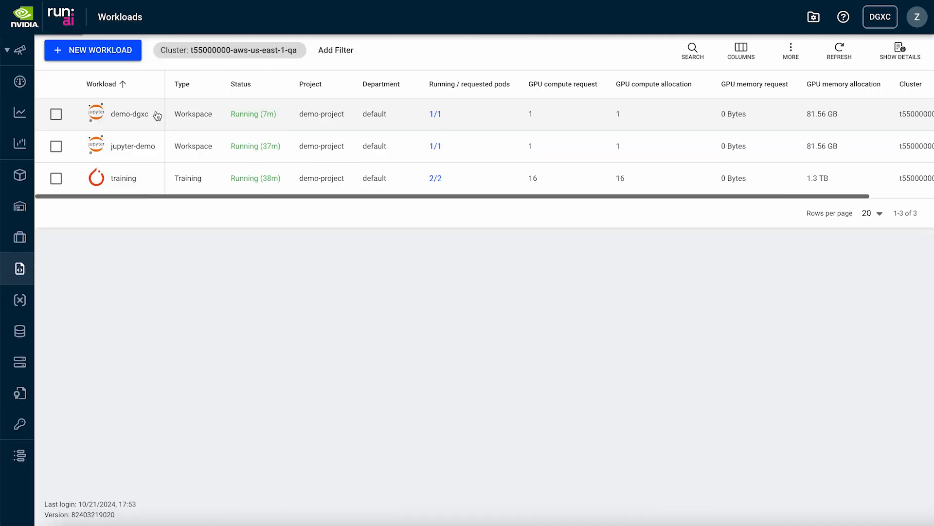
# Connect to demo-dgxc via Jupyter and open a file from the llama-3 tutorial folder
pyautogui.click(56, 113)
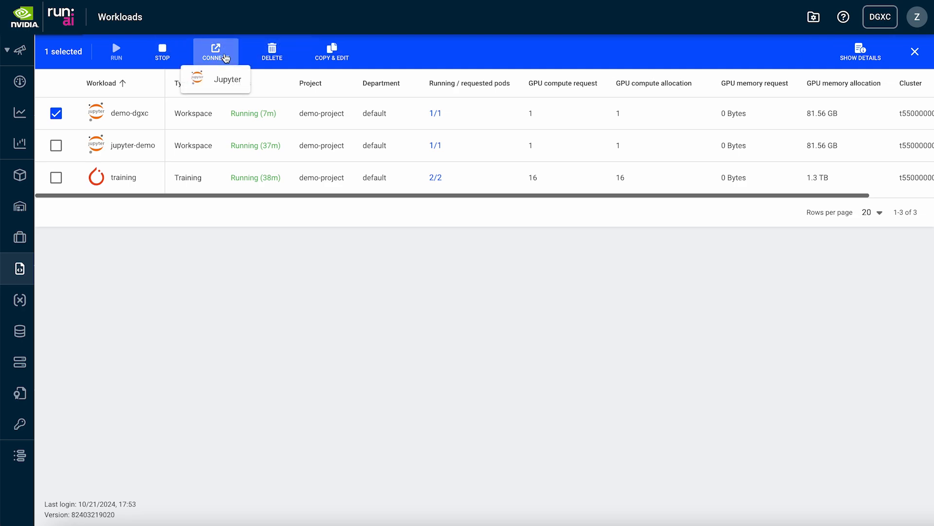
pyautogui.click(227, 79)
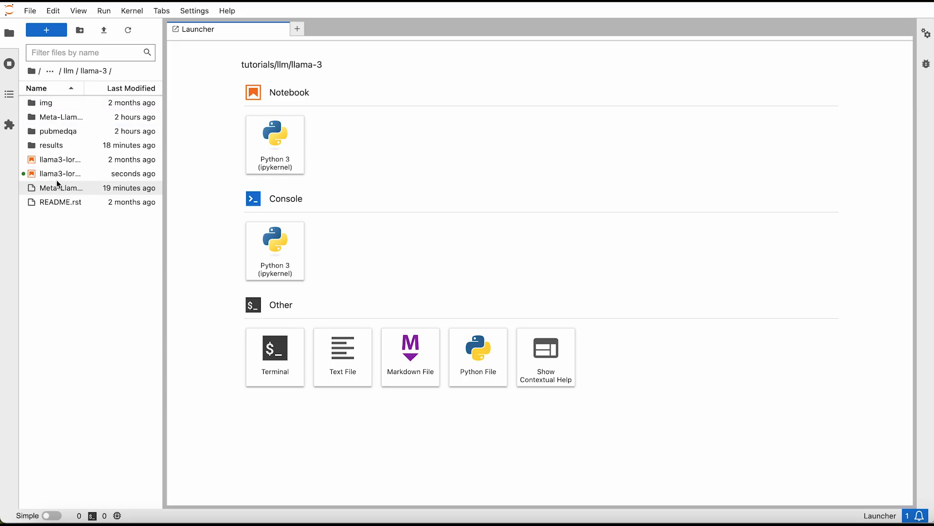
pyautogui.doubleClick(58, 173)
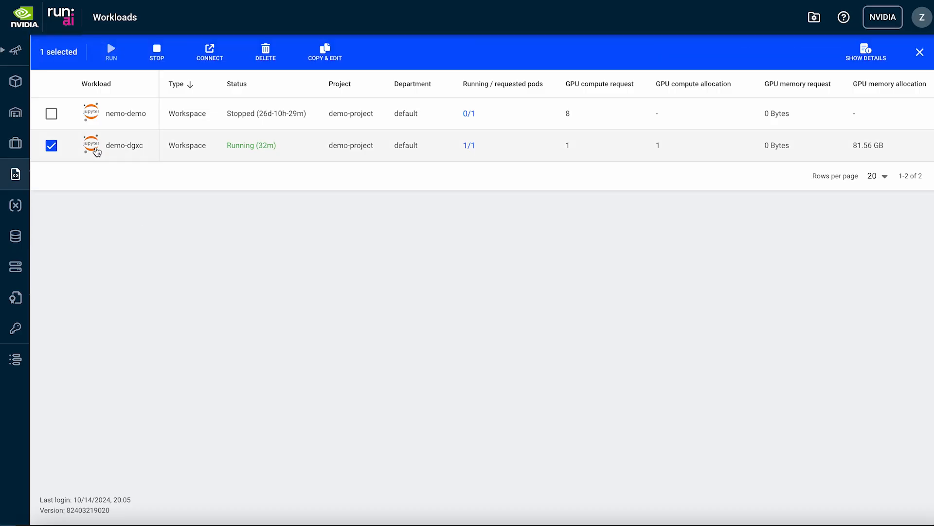
# Show demo-dgxc's details and its Metrics charts of GPU compute utilization and memory usage
pyautogui.click(865, 51)
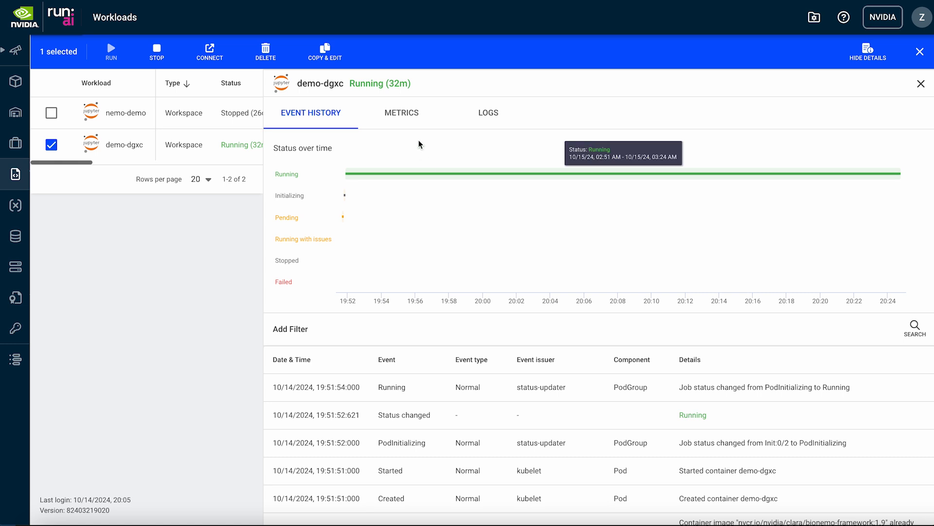
pyautogui.click(402, 112)
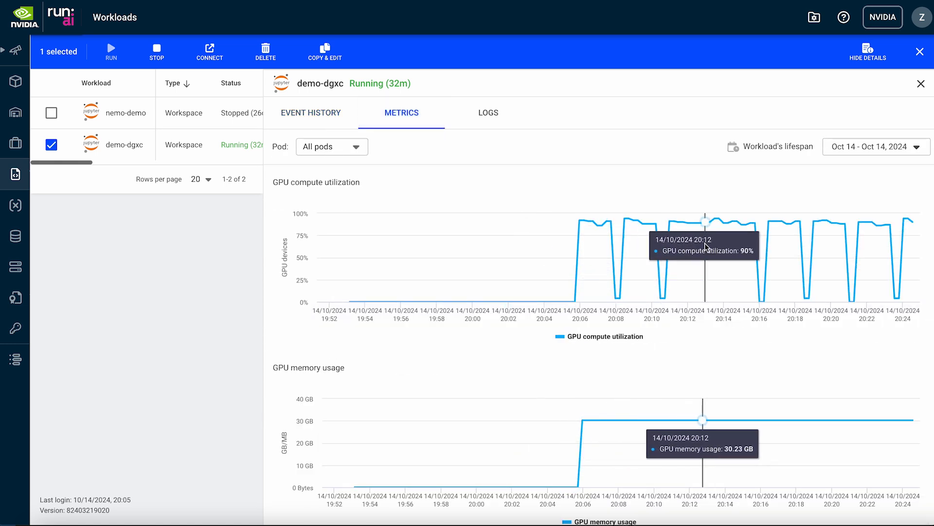
pyautogui.moveTo(888, 268)
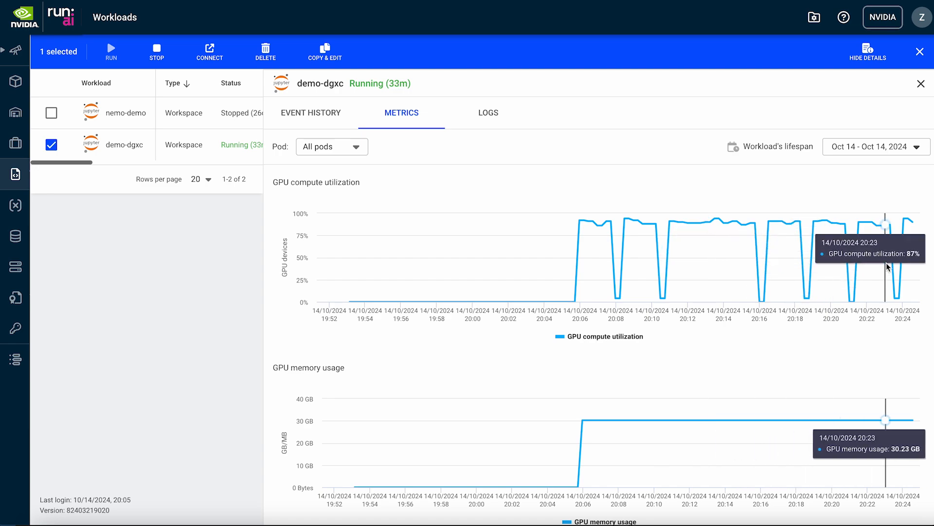